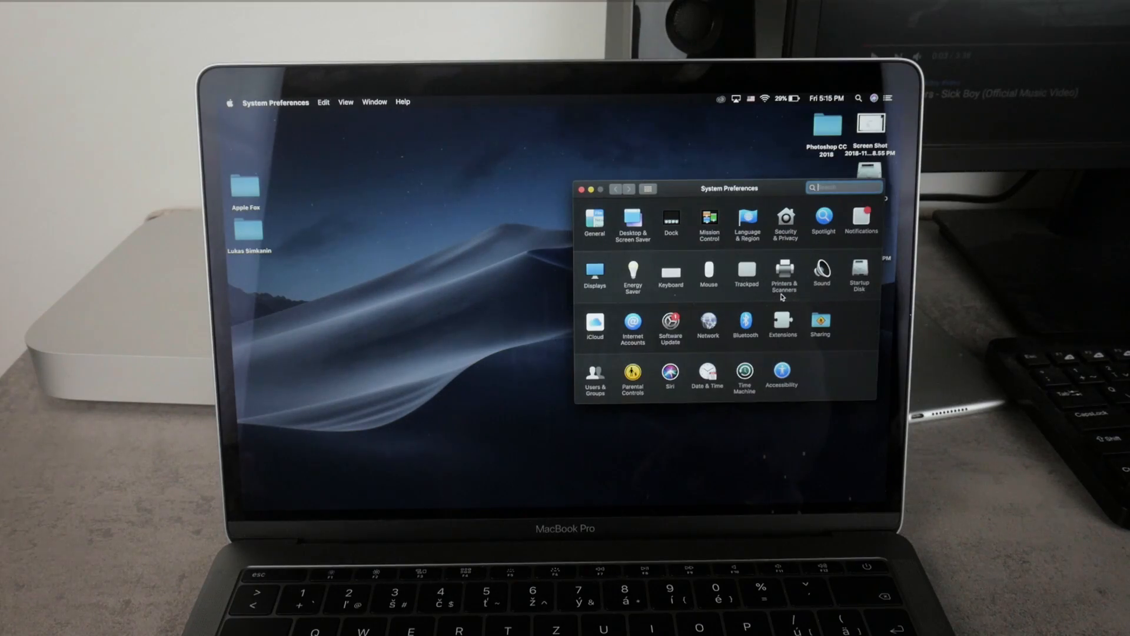
pyautogui.moveTo(759, 137)
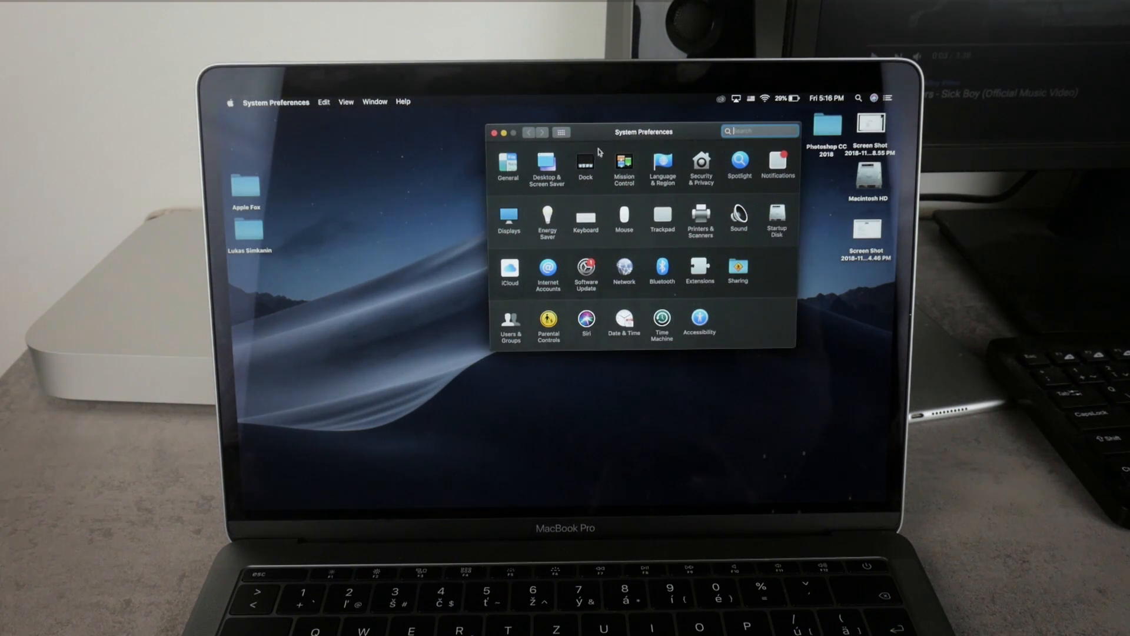
# Open Displays and uncheck 'Automatically adjust brightness' on the built-in display.
pyautogui.click(495, 132)
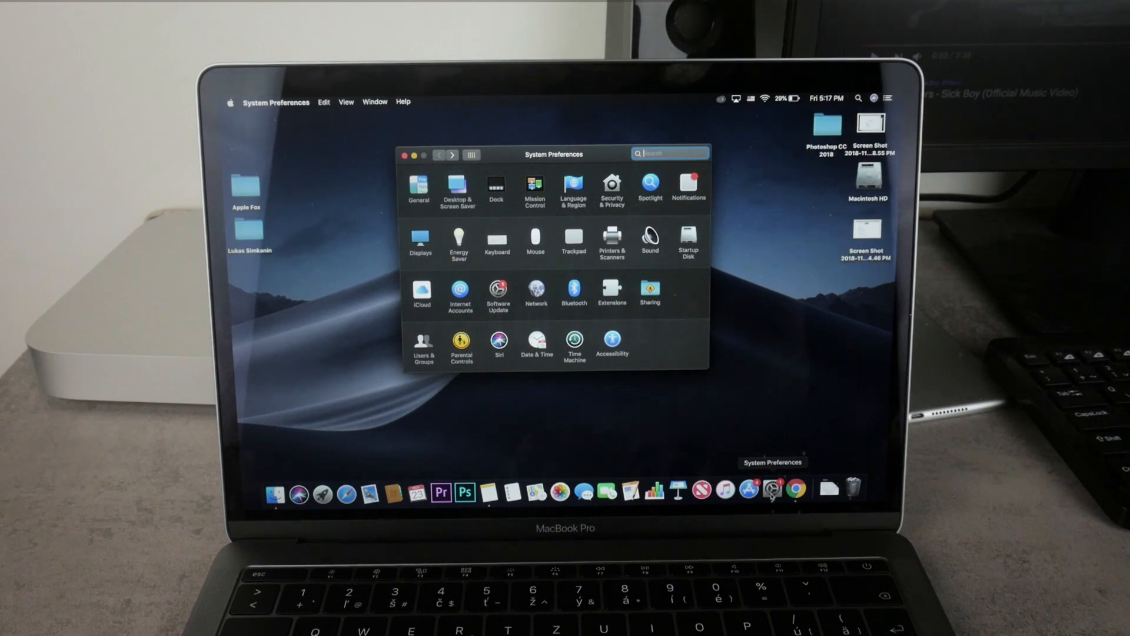
pyautogui.moveTo(847, 436)
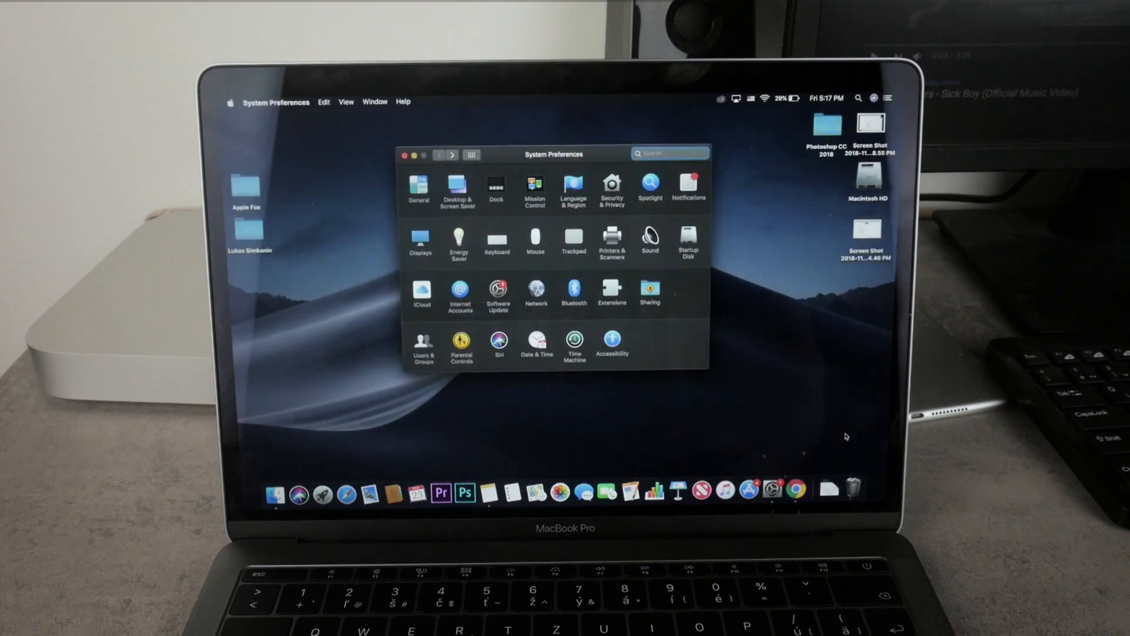
pyautogui.click(420, 241)
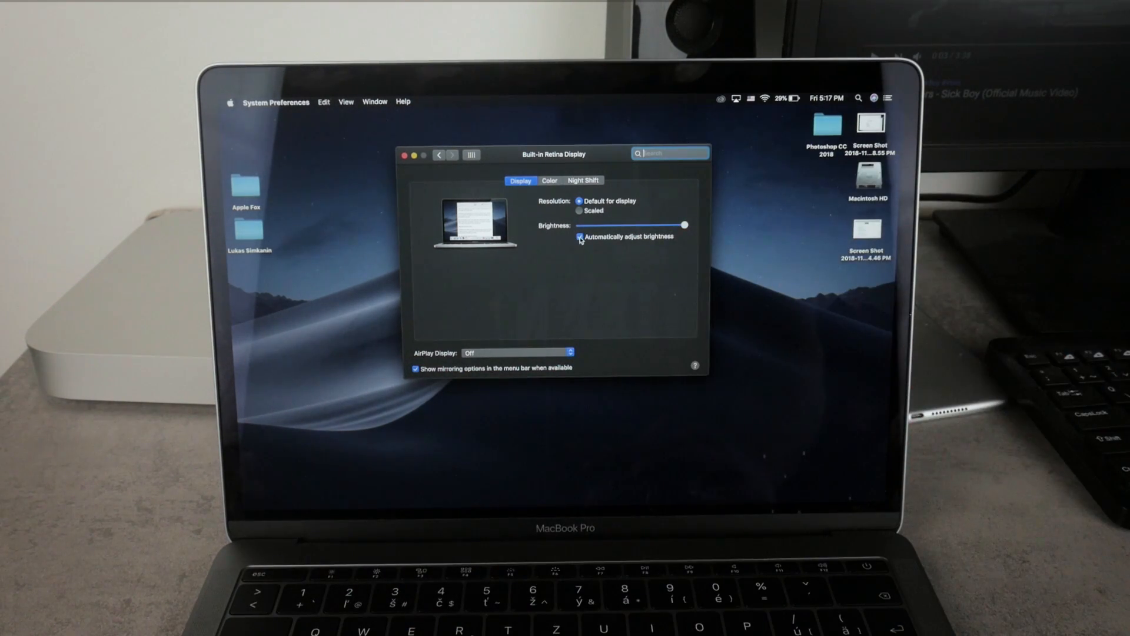
pyautogui.click(579, 236)
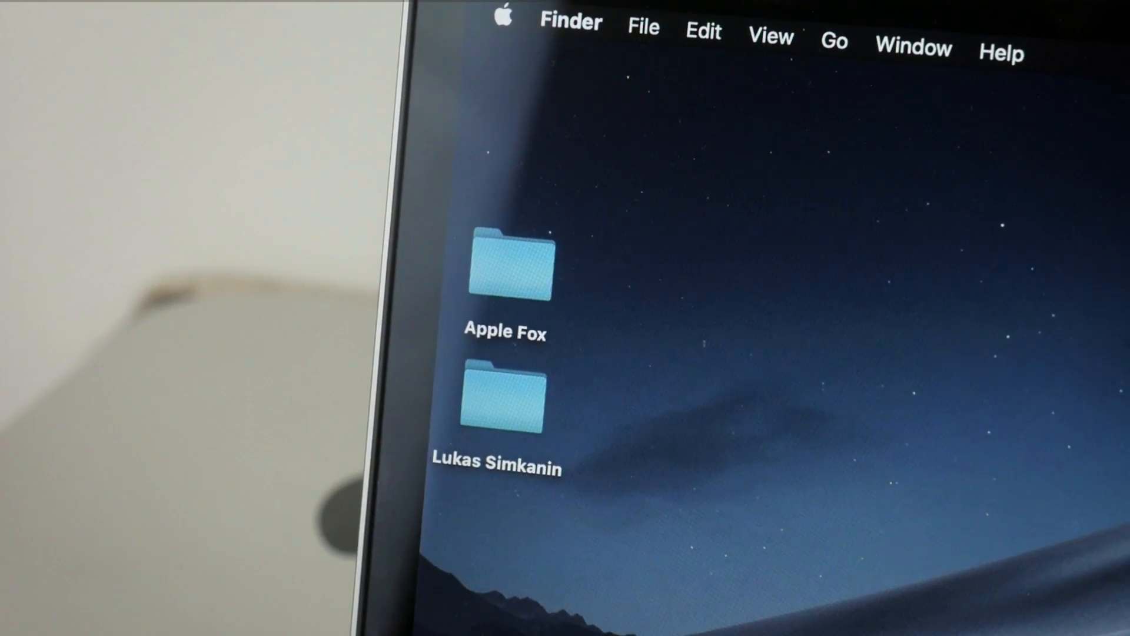
pyautogui.moveTo(569, 260)
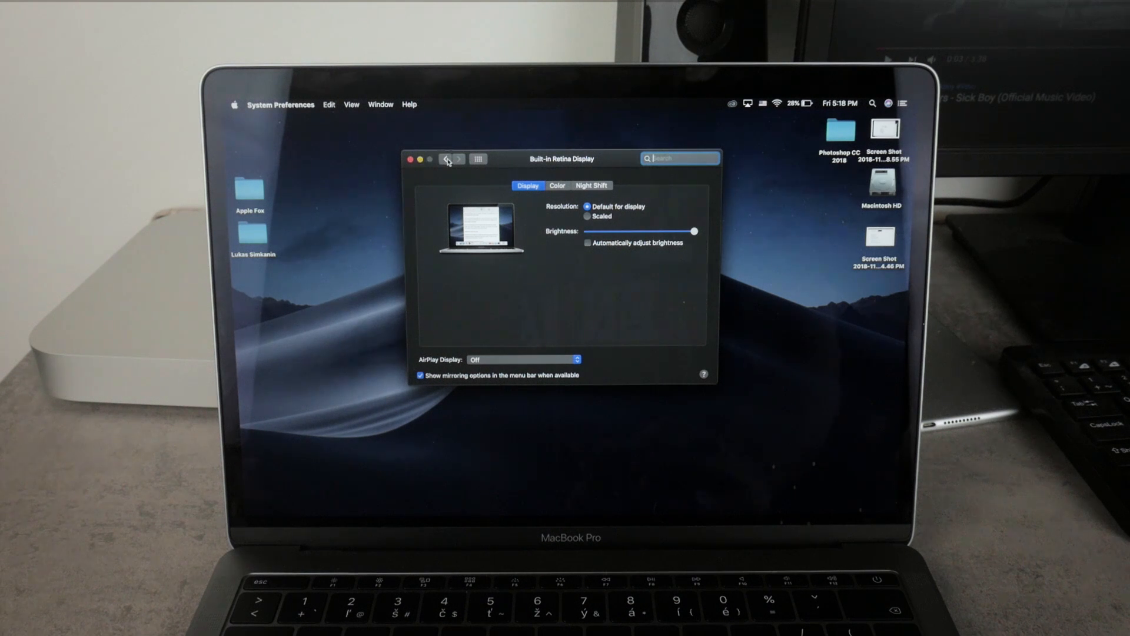
# Open Energy Saver and compare Battery and Power Adapter sleep timers, ending on Power Adapter.
pyautogui.click(446, 158)
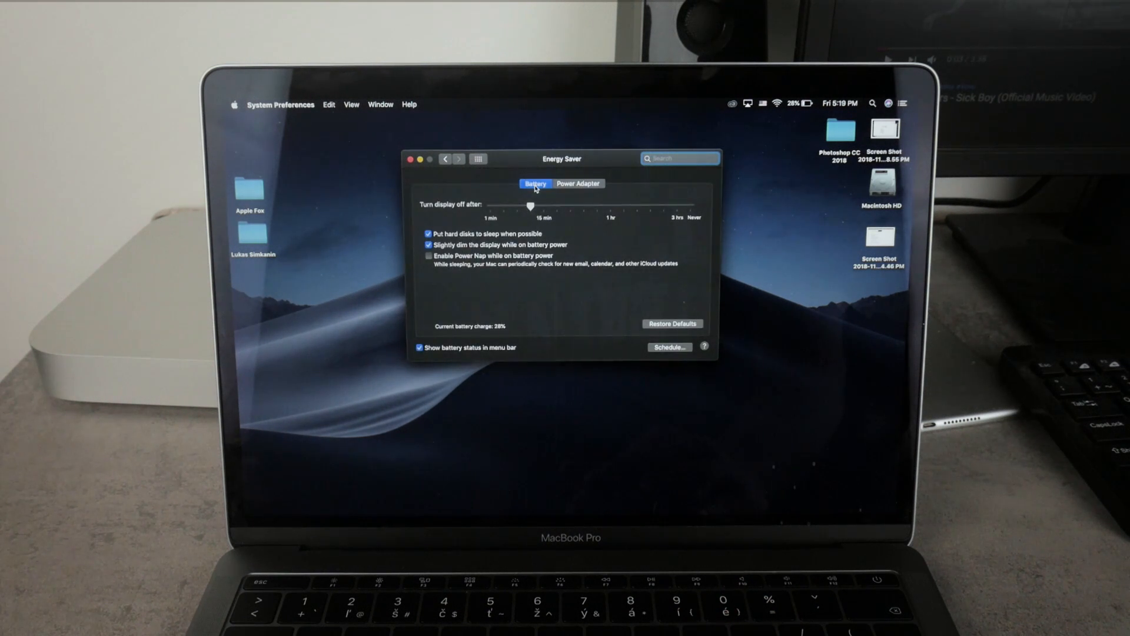
pyautogui.click(579, 184)
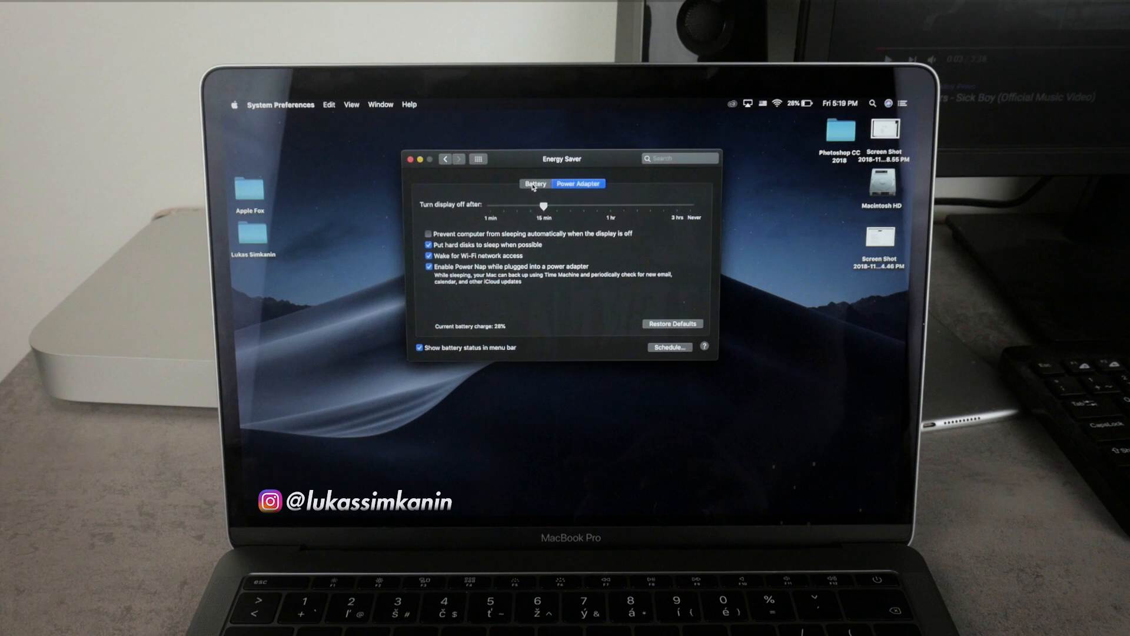
pyautogui.click(535, 183)
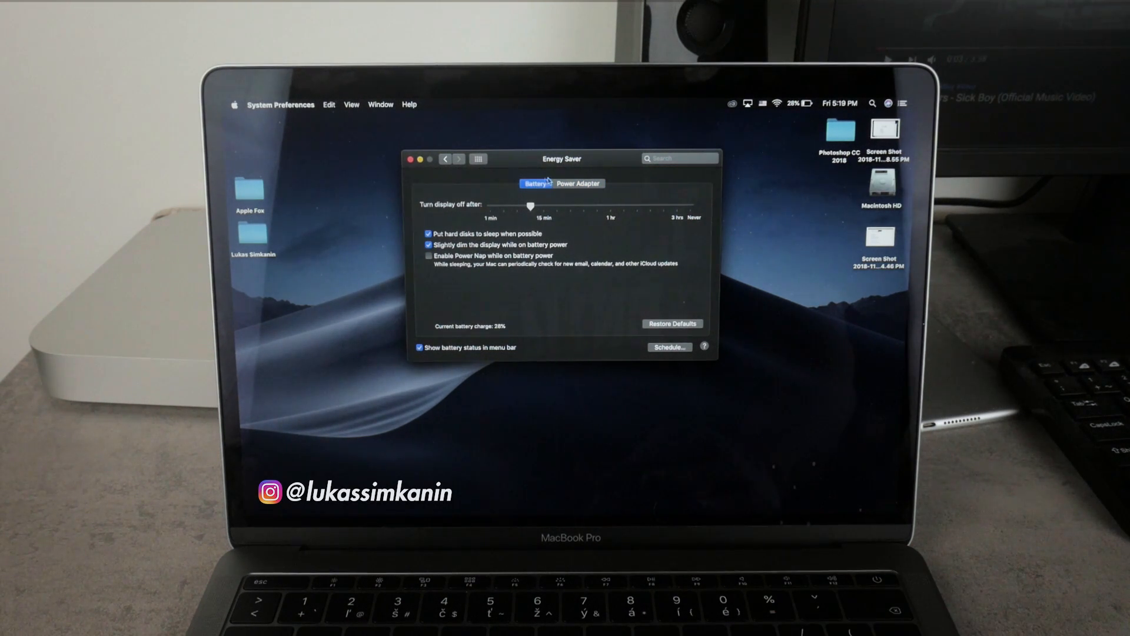
pyautogui.click(577, 183)
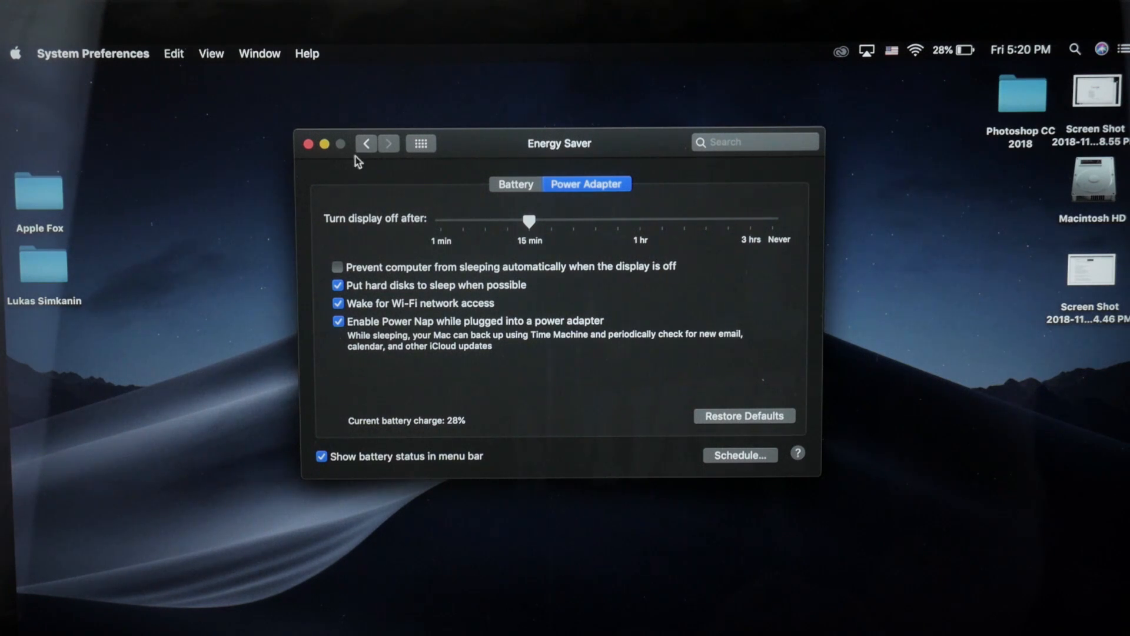
# Go to Desktop & Screen Saver and view the screen saver starting after 1 Hour.
pyautogui.click(365, 142)
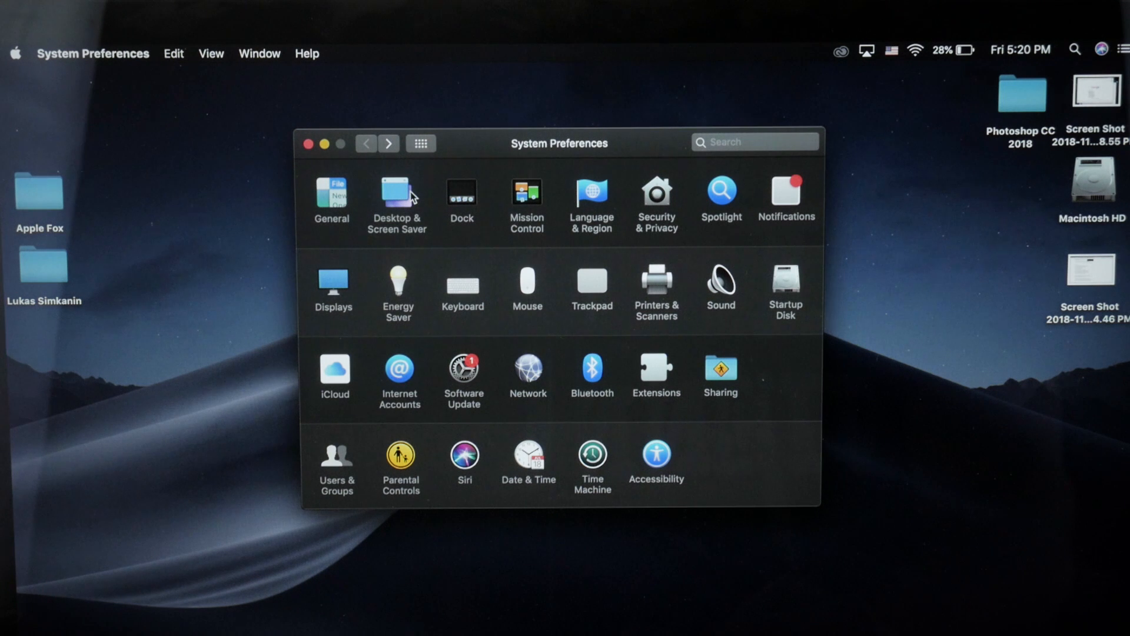
pyautogui.click(397, 195)
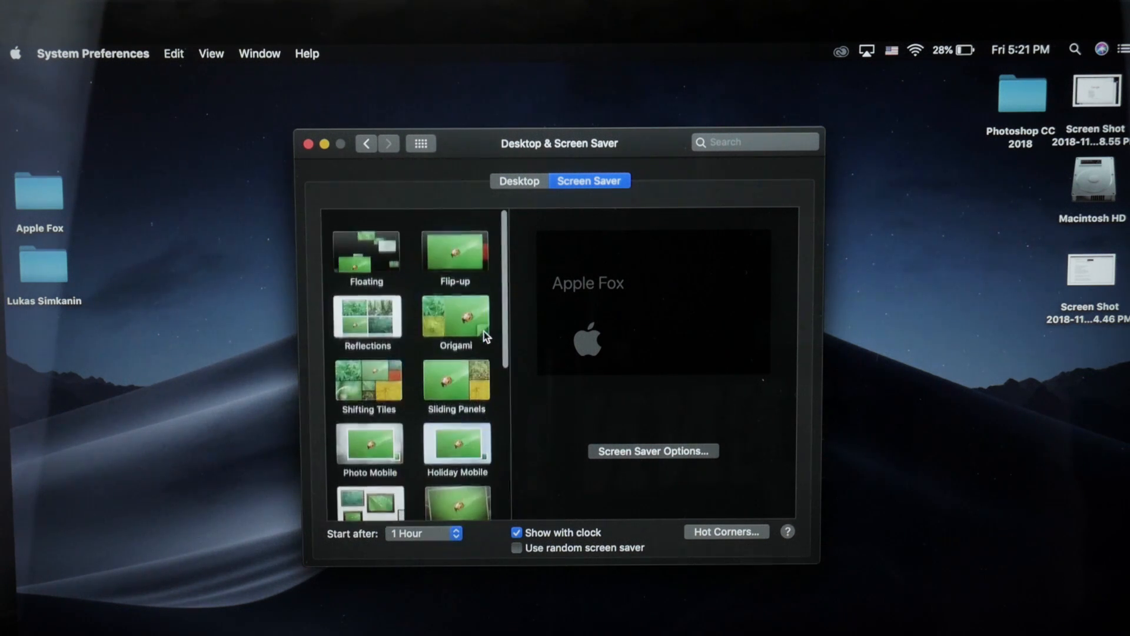
pyautogui.scroll(-3)
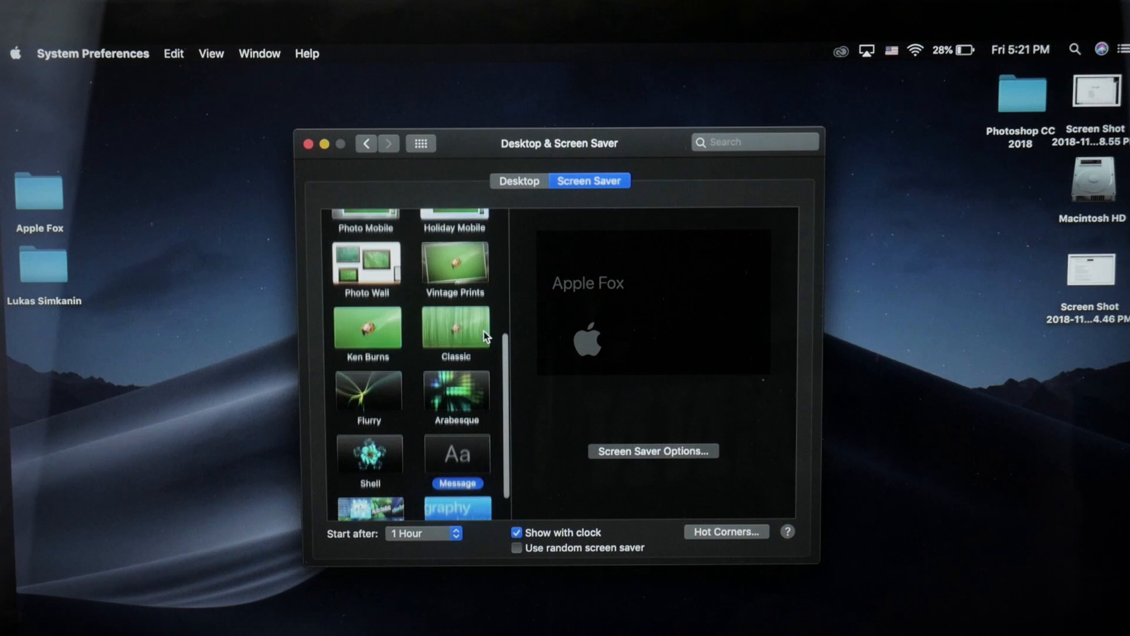